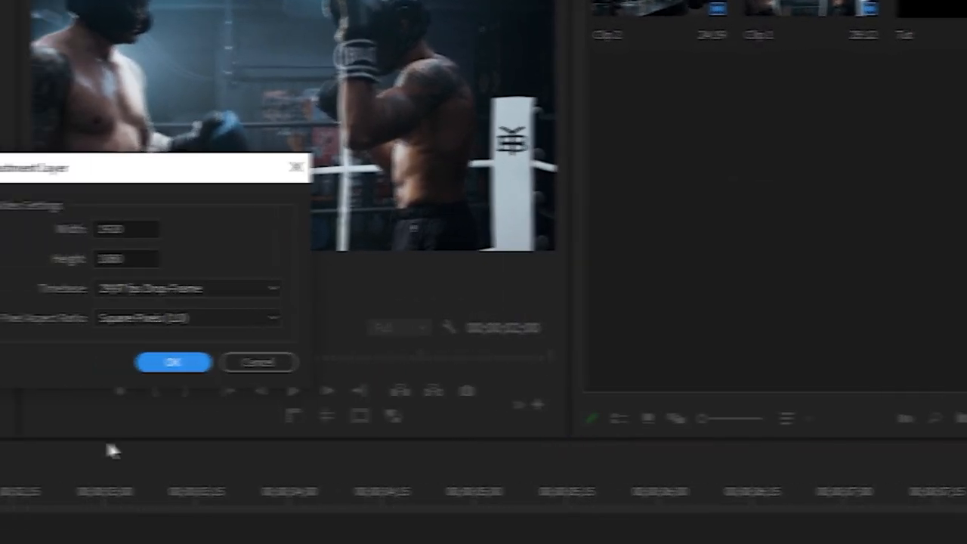
# Confirm the full-HD adjustment layer settings with OK
pyautogui.click(172, 362)
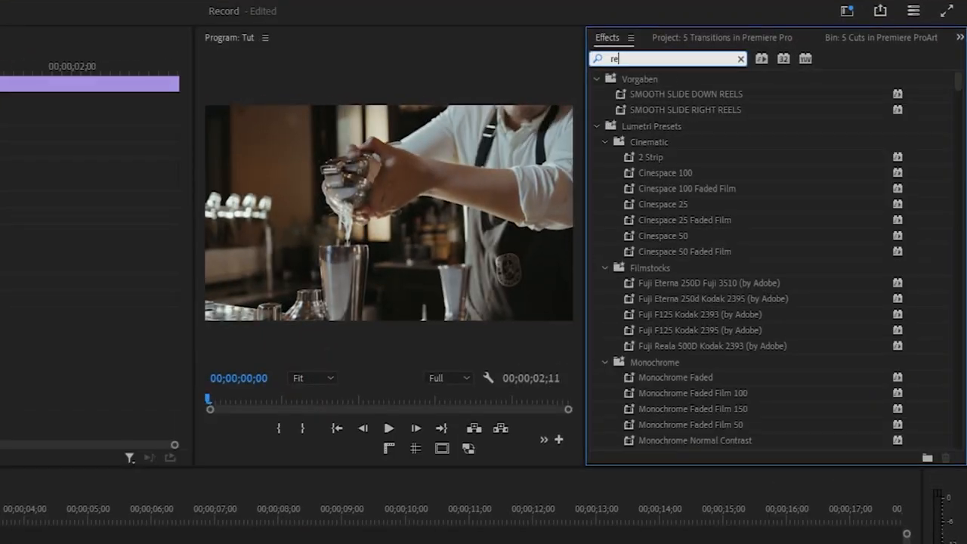
# Apply Replicate and Mirror to the bartender clip and paste extra Mirror copies
pyautogui.write('replicate')
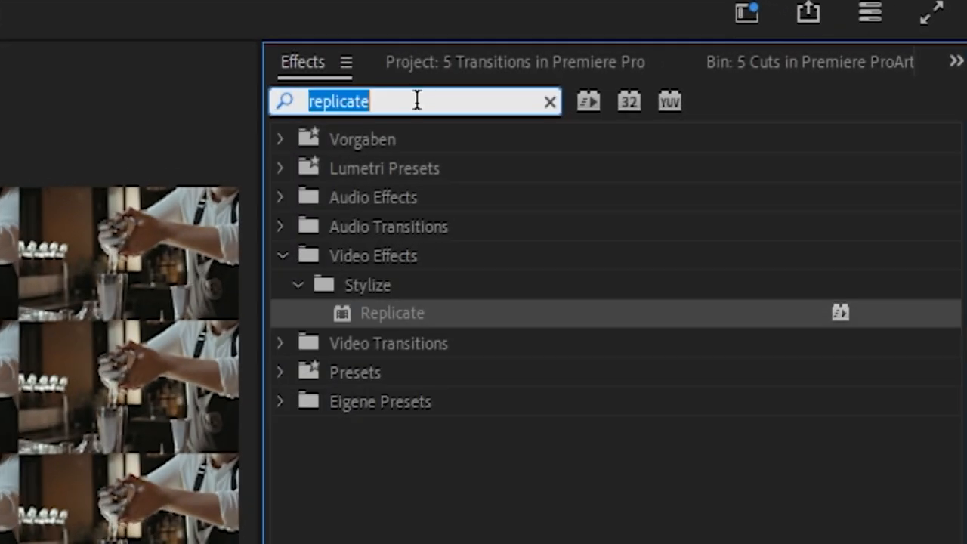
pyautogui.write('mirror')
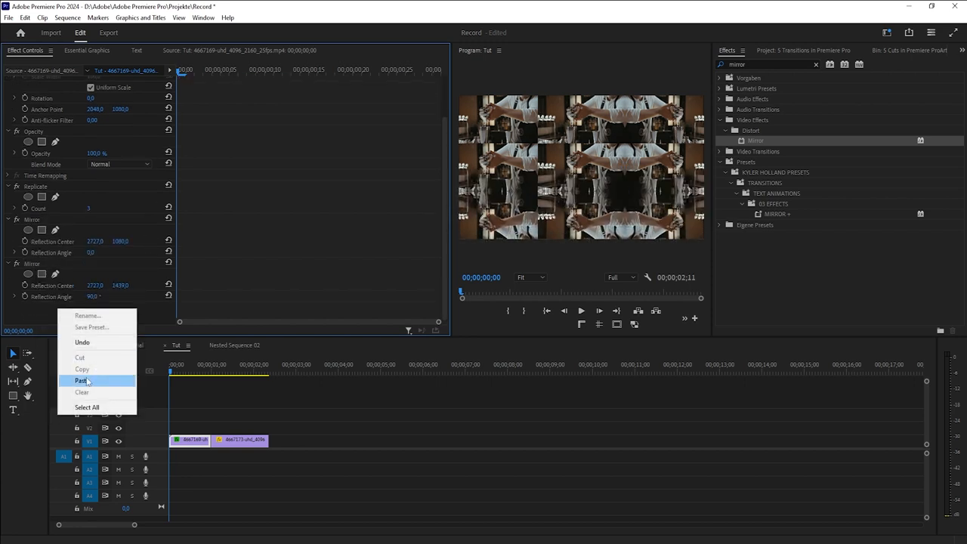
pyautogui.click(81, 381)
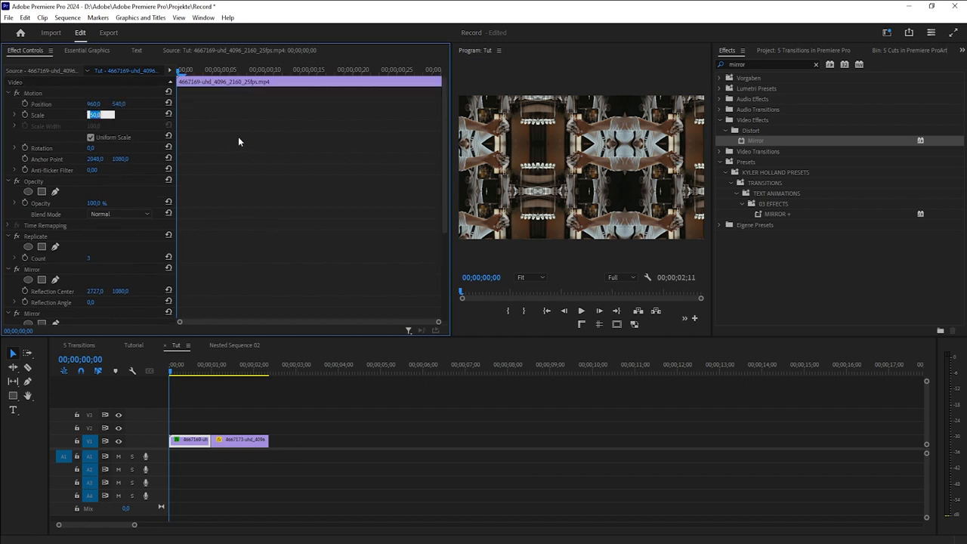
# Set the value 138 and adjust the last Mirror effect's options for the tiled look
pyautogui.write('138')
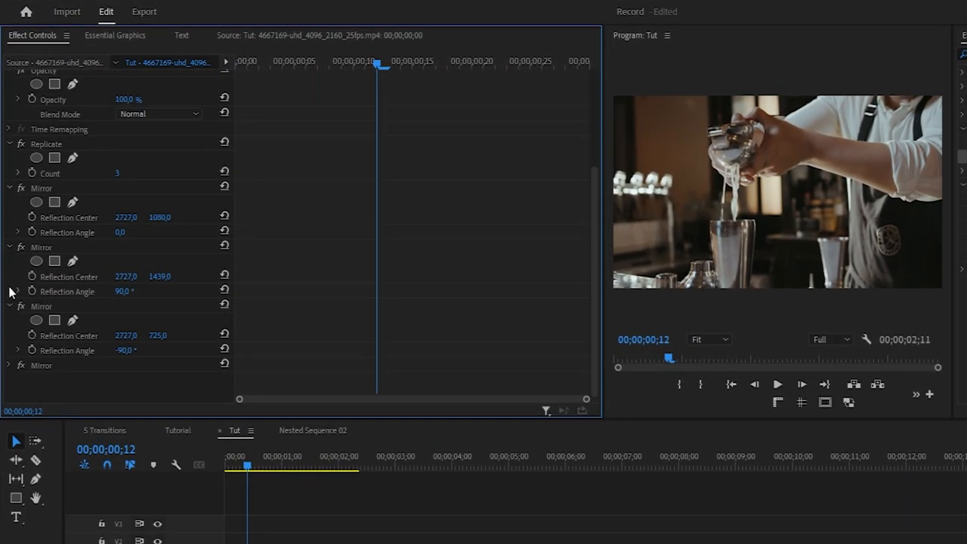
pyautogui.scroll(3)
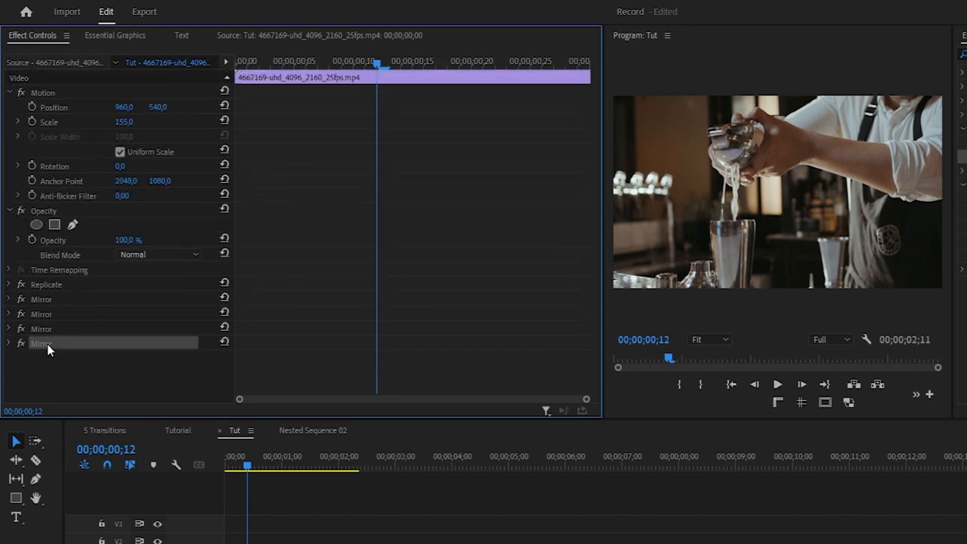
pyautogui.rightClick(41, 343)
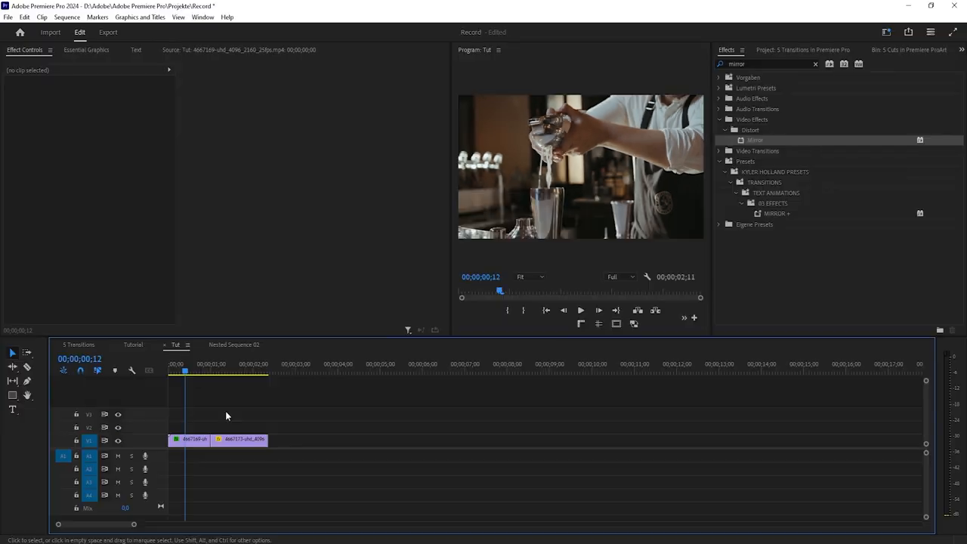
pyautogui.click(240, 438)
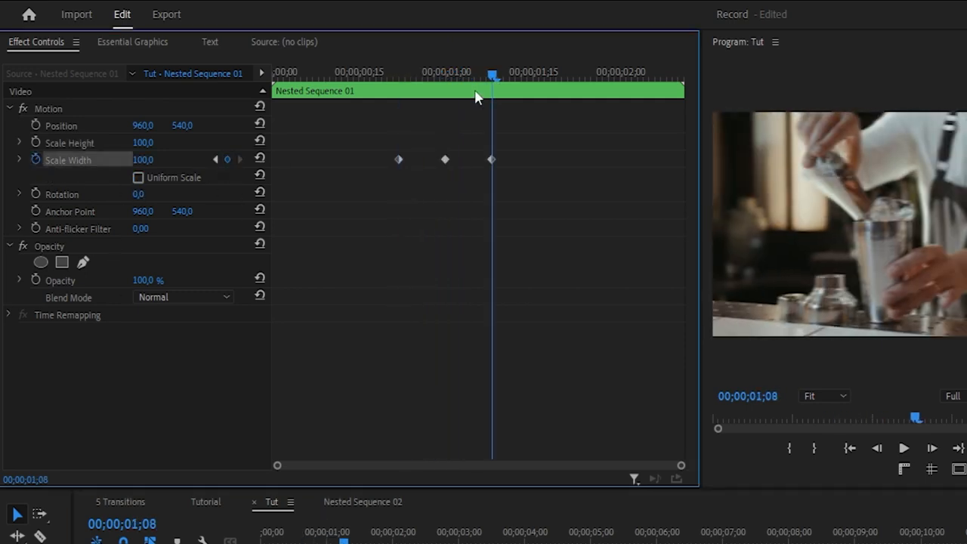
# Add a Scale Width keyframe for Nested Sequence 01 in Effect Controls
pyautogui.click(903, 447)
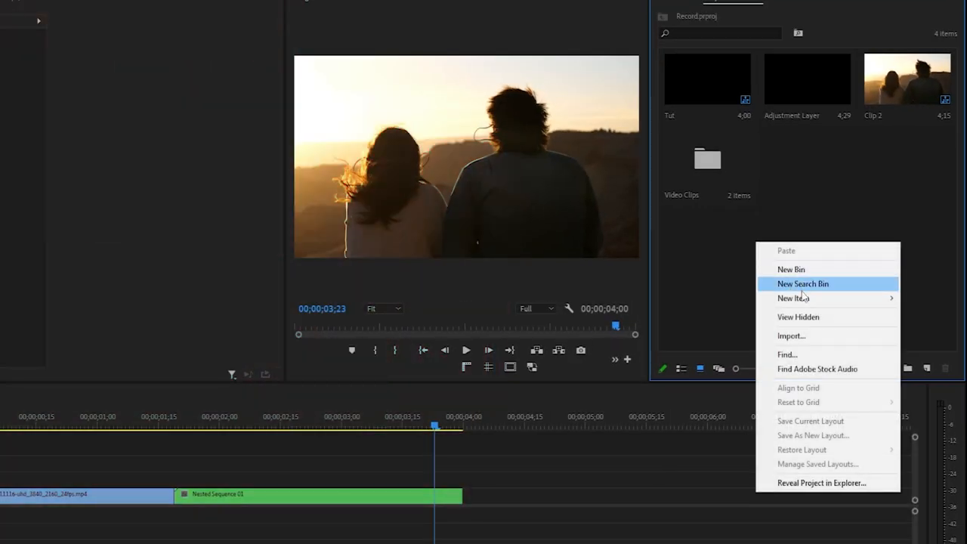
# Create a new adjustment layer and give it the Transform effect
pyautogui.click(793, 298)
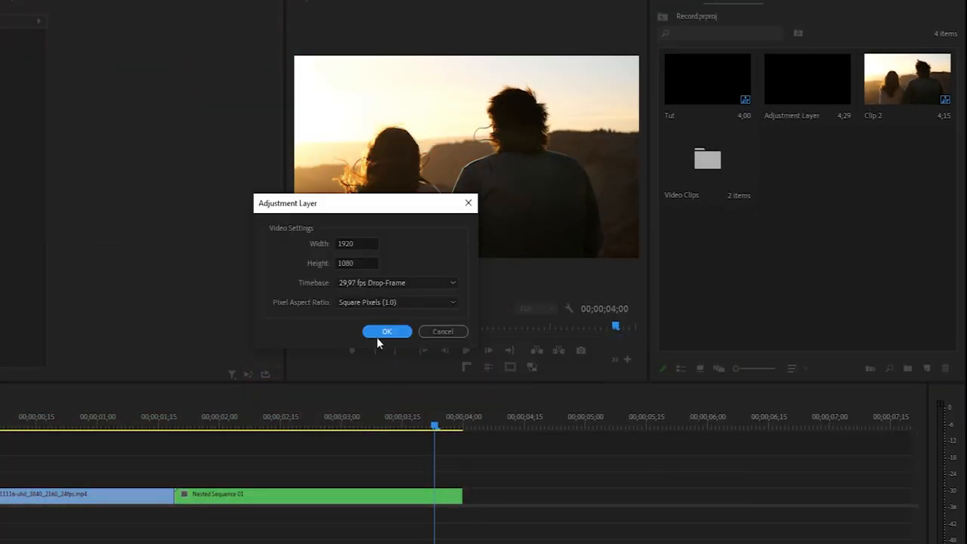
pyautogui.click(387, 330)
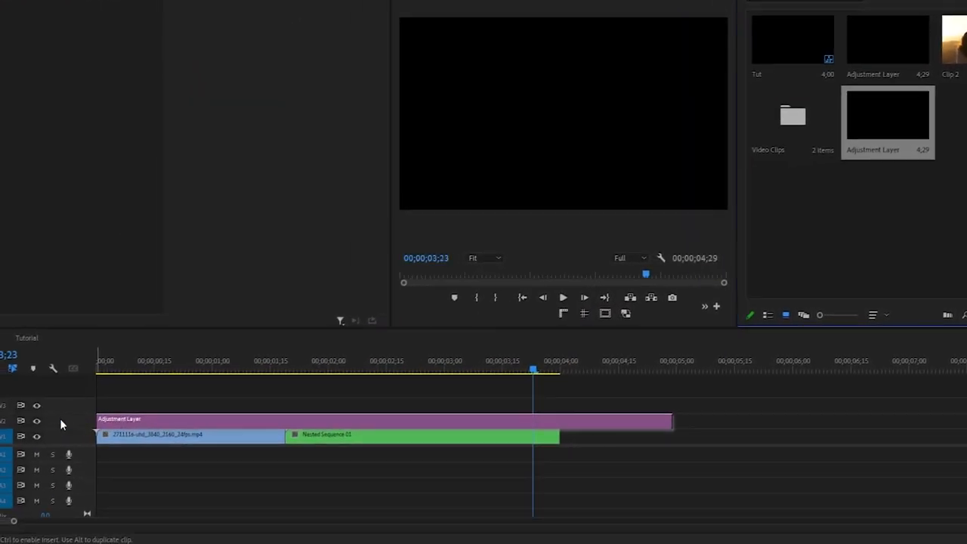
pyautogui.click(271, 368)
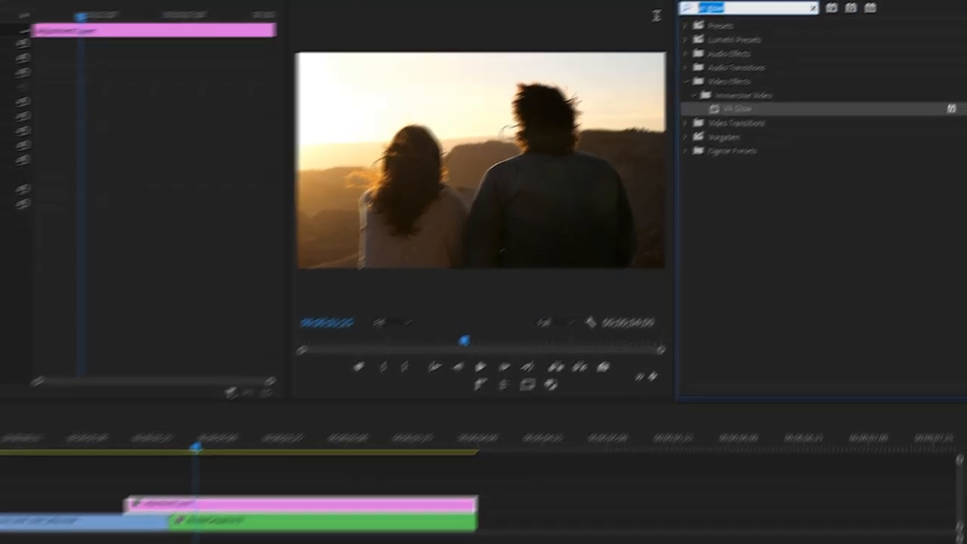
pyautogui.write('transform')
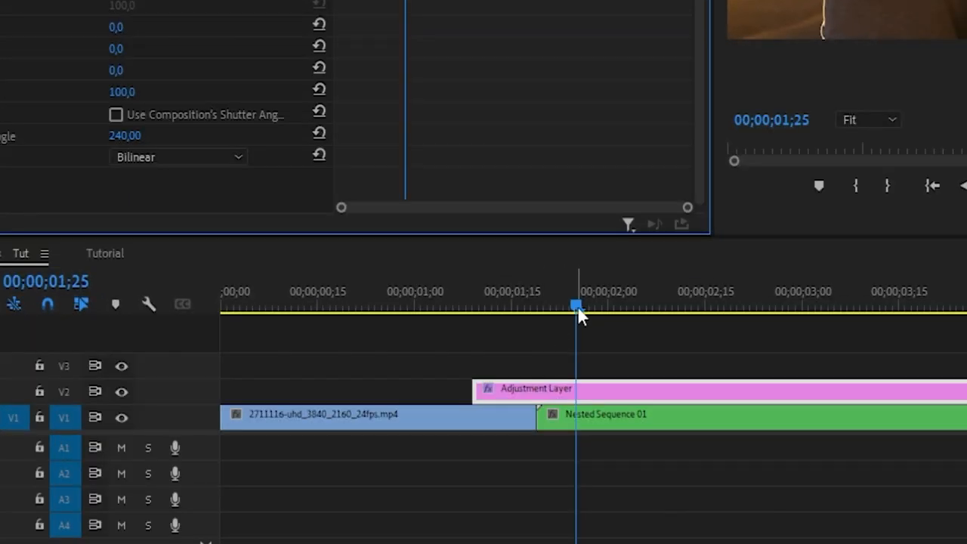
# Keyframe Transform Scale from 100 just after the cut up to 125
pyautogui.click(536, 305)
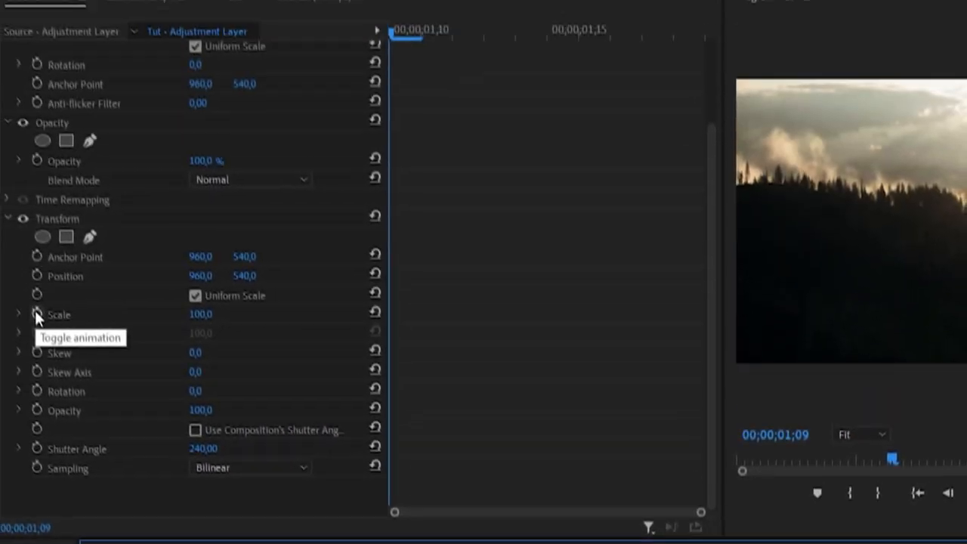
pyautogui.click(36, 314)
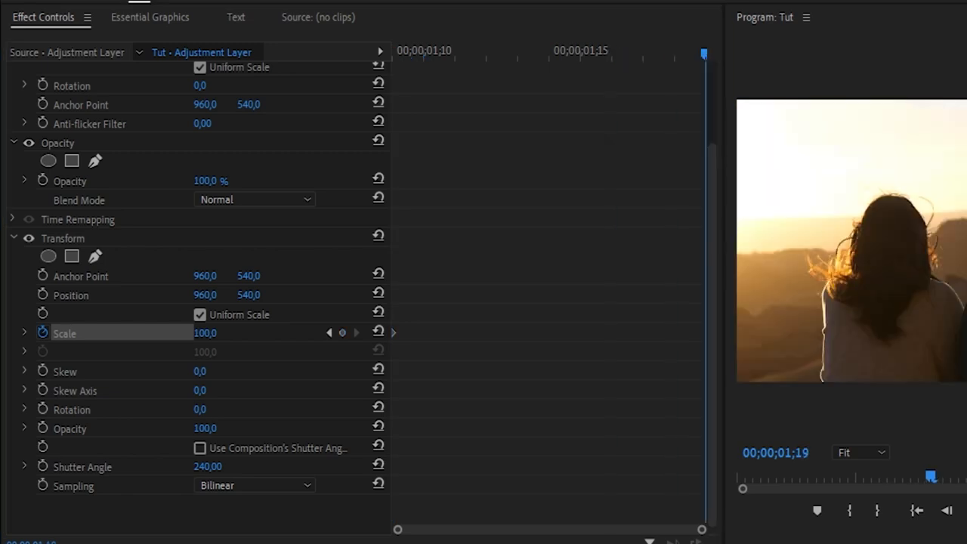
pyautogui.doubleClick(205, 334)
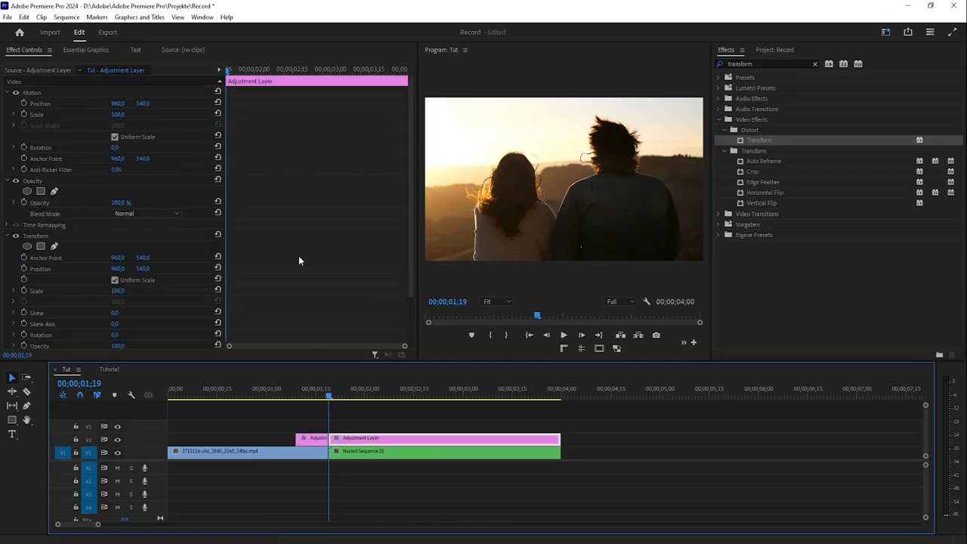
pyautogui.scroll(-3)
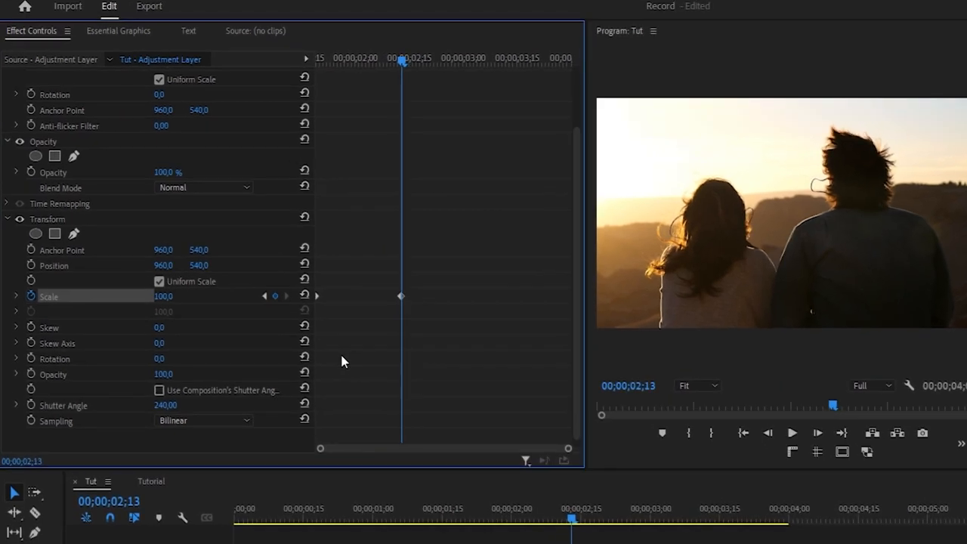
pyautogui.moveTo(165, 296); pyautogui.dragTo(179, 296)
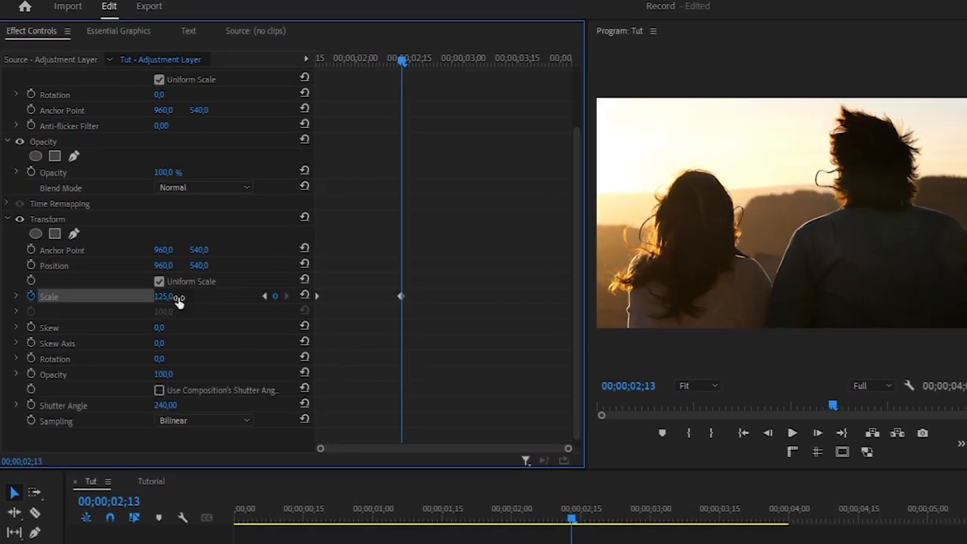
pyautogui.click(15, 296)
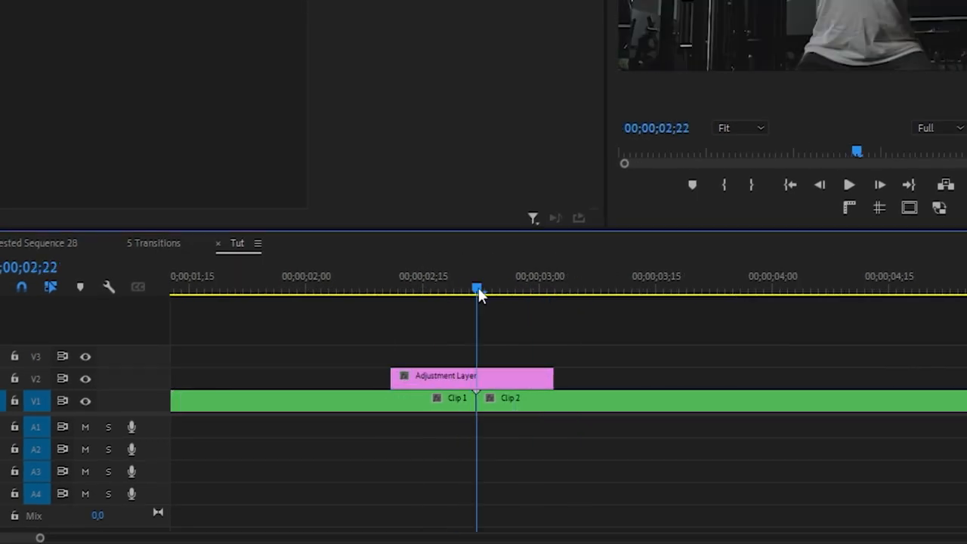
# Add a scale keyframe near the cut and ease its velocity curve for a smooth zoom
pyautogui.moveTo(471, 375); pyautogui.dragTo(475, 375)
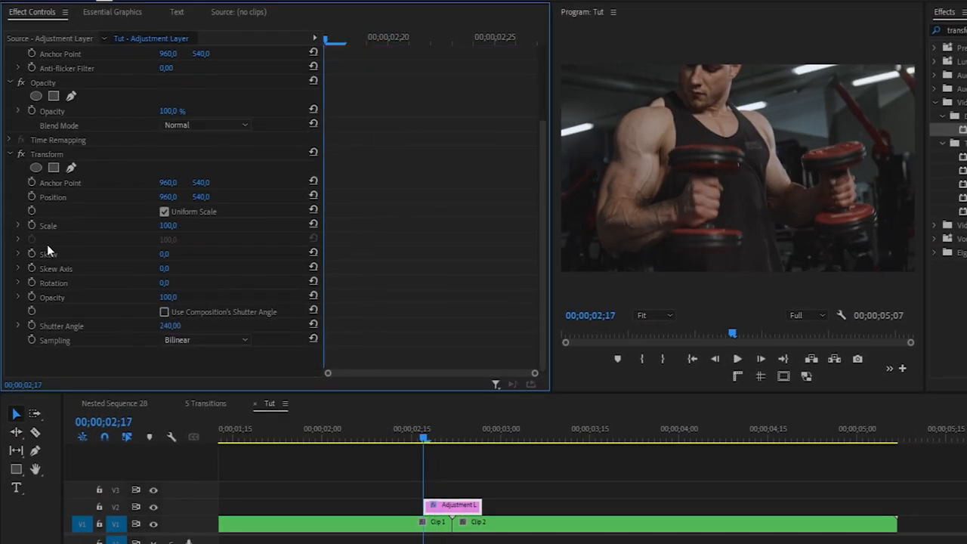
pyautogui.doubleClick(167, 225)
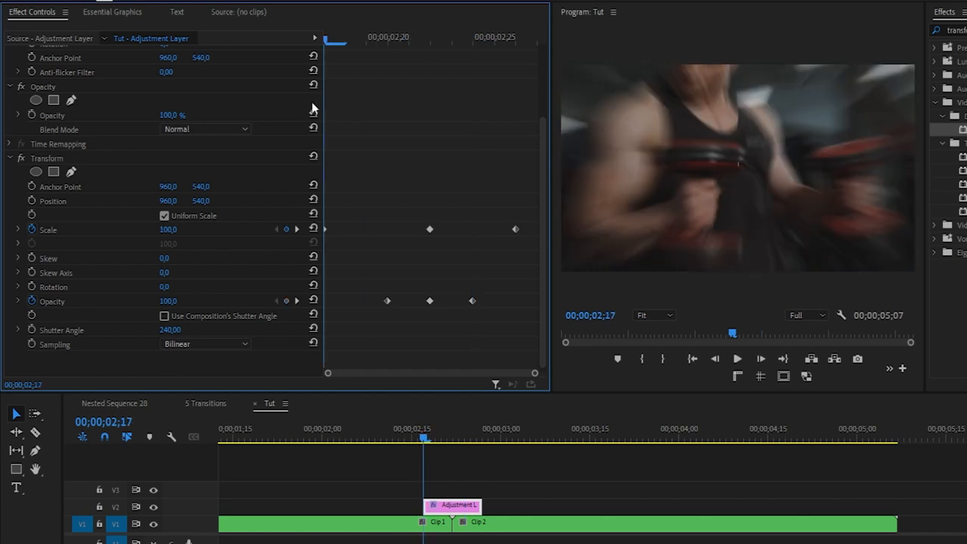
pyautogui.click(18, 229)
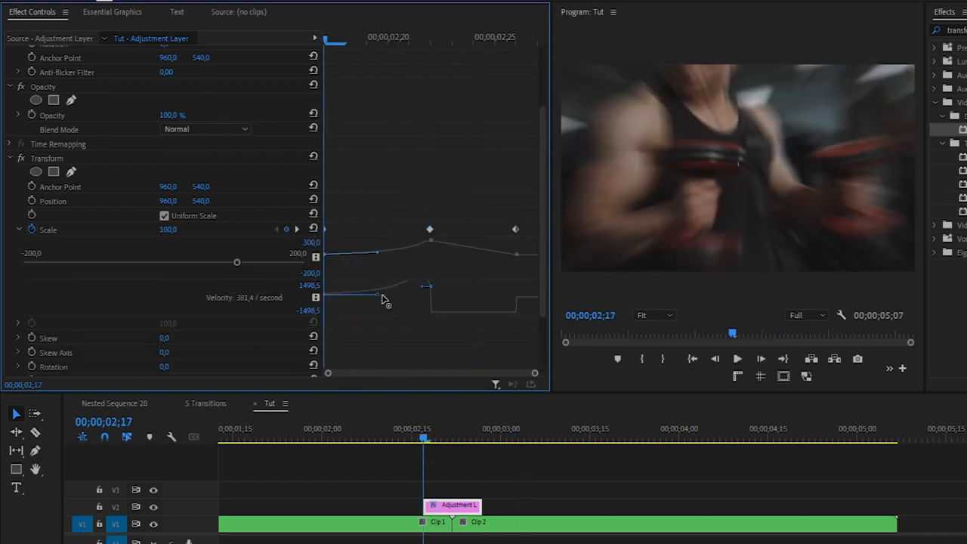
pyautogui.moveTo(426, 286); pyautogui.dragTo(514, 301)
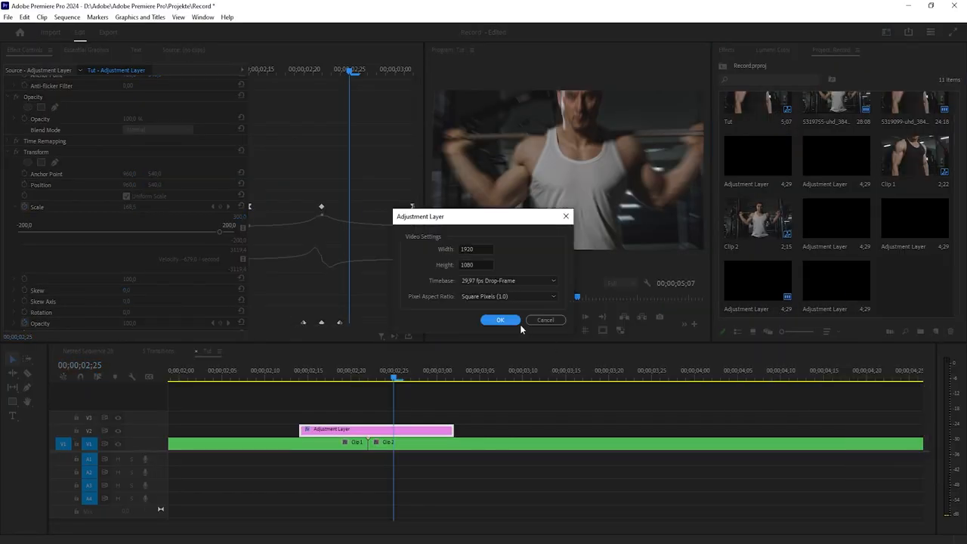
# Create a second adjustment layer on V3 above the first and check the shaky zoom
pyautogui.click(498, 320)
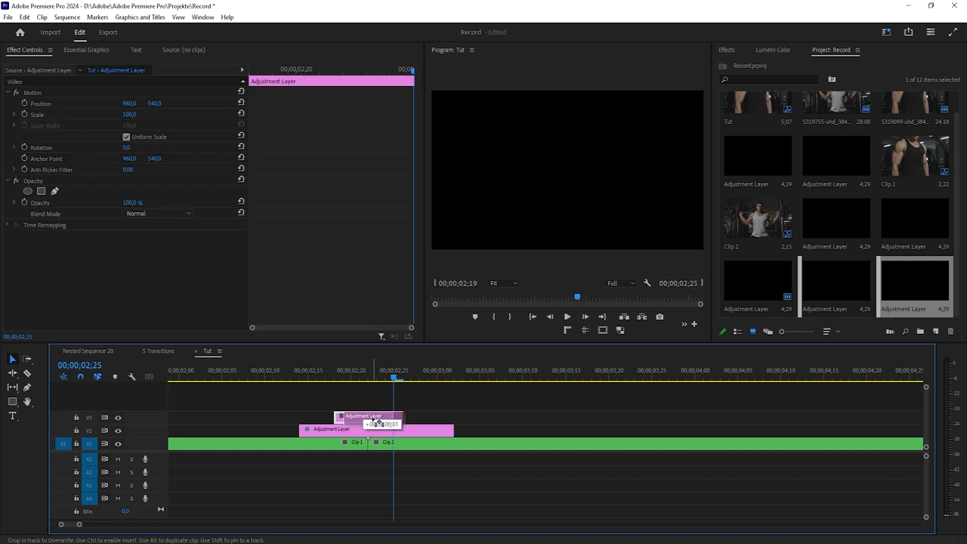
pyautogui.click(725, 49)
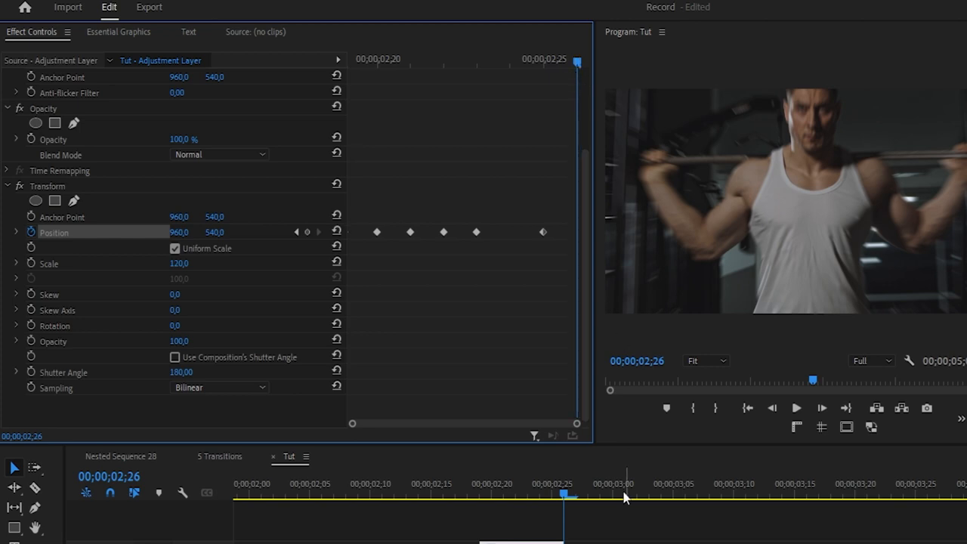
pyautogui.click(796, 408)
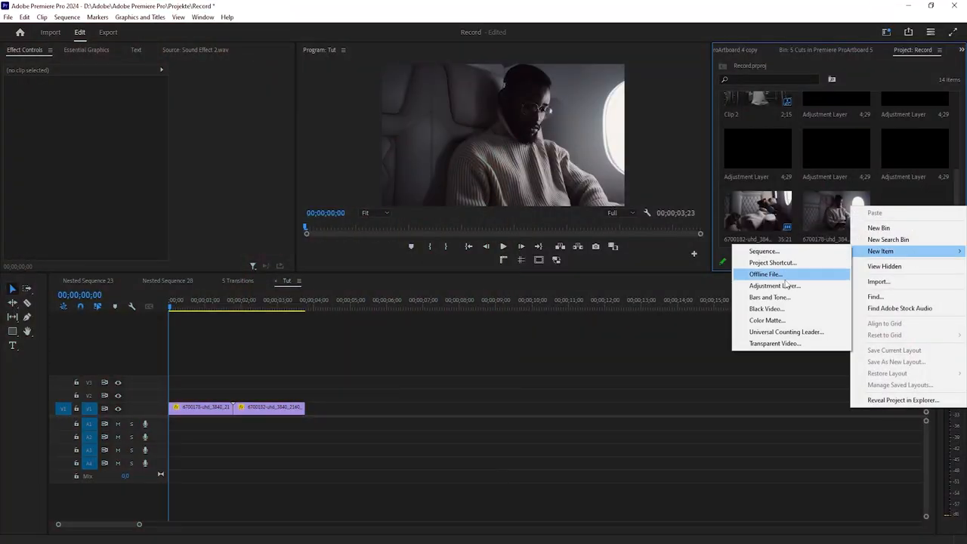
# Create an adjustment layer over the cabin-clip cut and search Effects for 'vr glow'
pyautogui.click(773, 285)
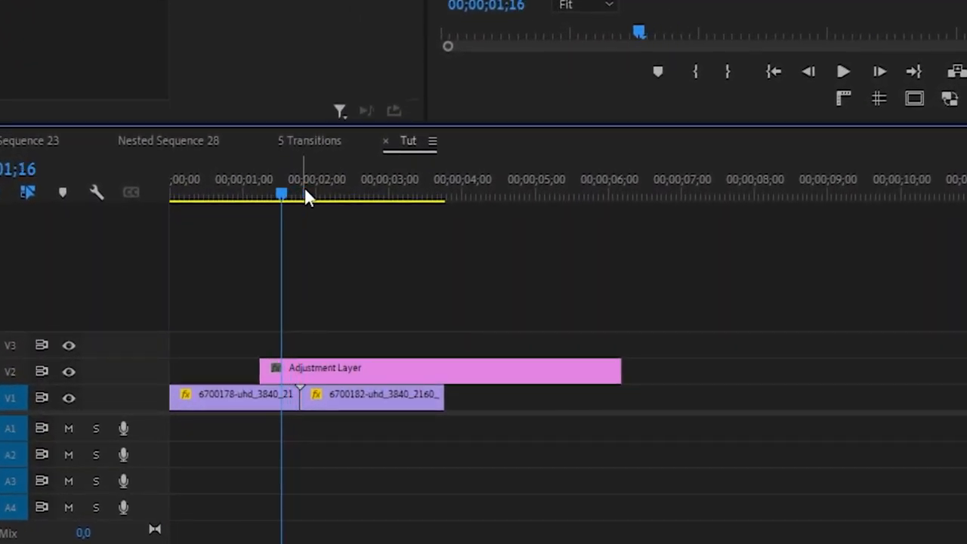
pyautogui.click(308, 195)
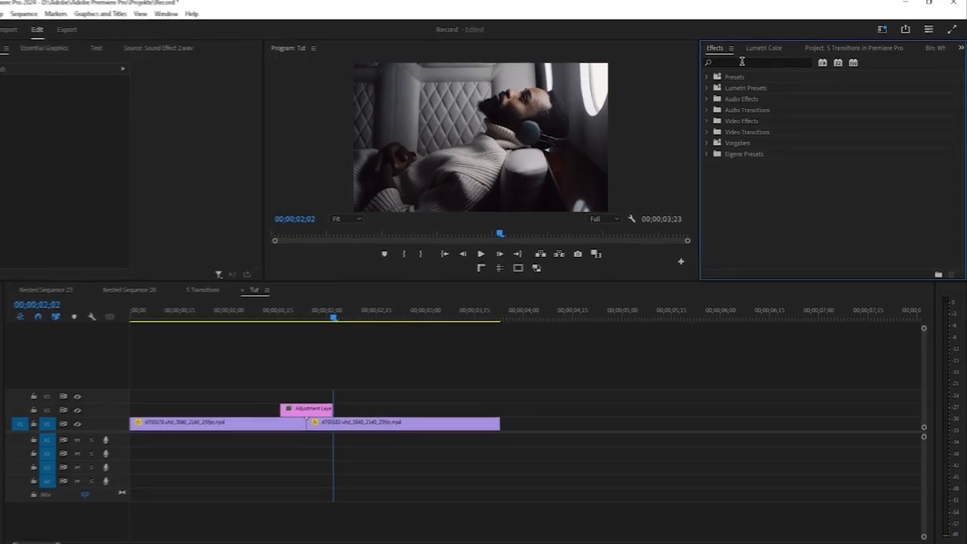
pyautogui.write('vr glow')
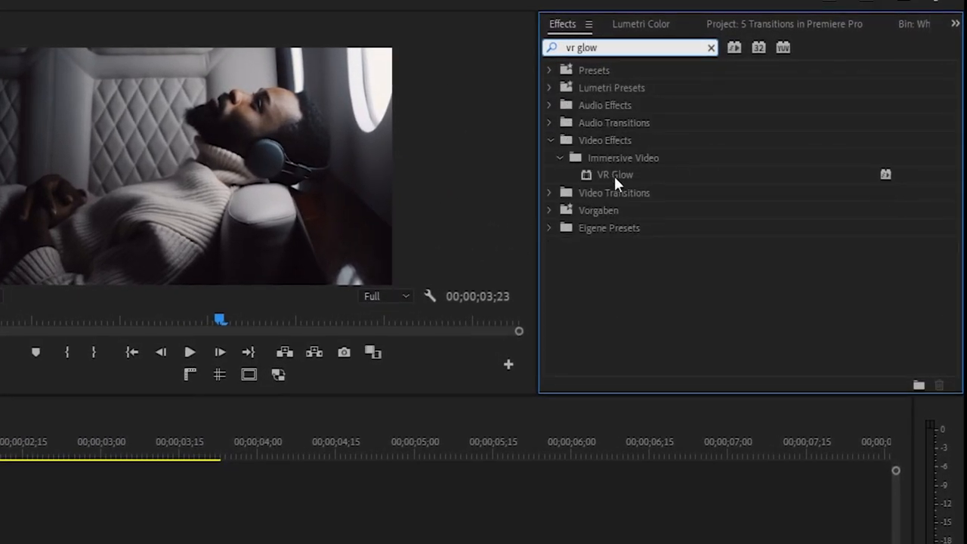